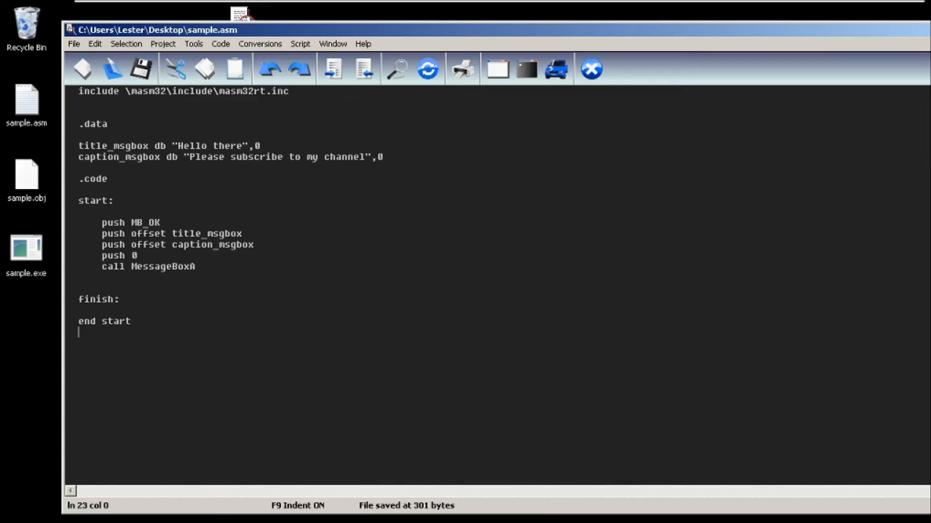
mouse_move(196, 244)
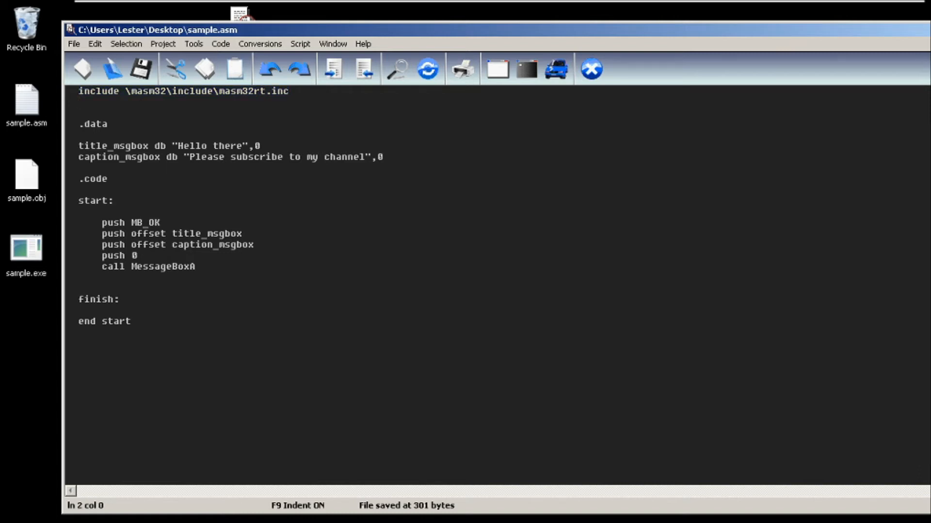
Highlight the title_msgbox and caption_msgbox string definitions in the source
click(80, 101)
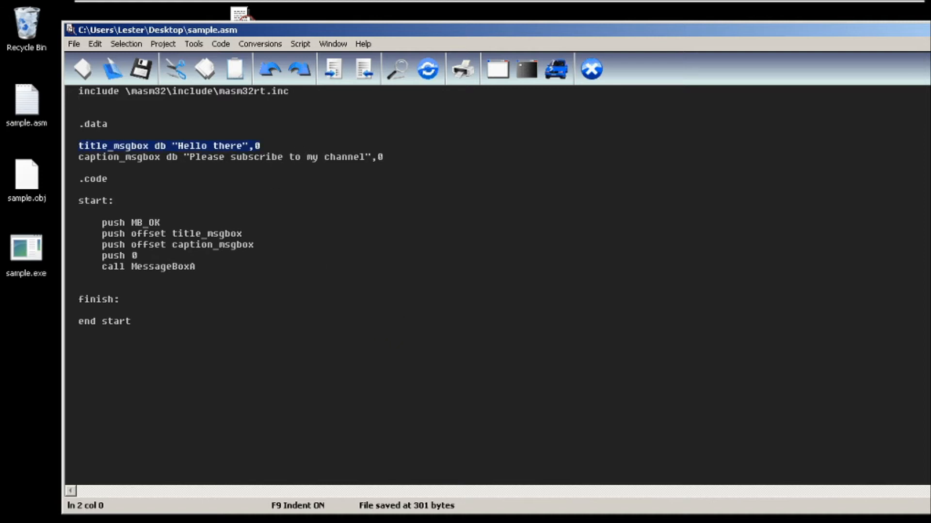
click(179, 145)
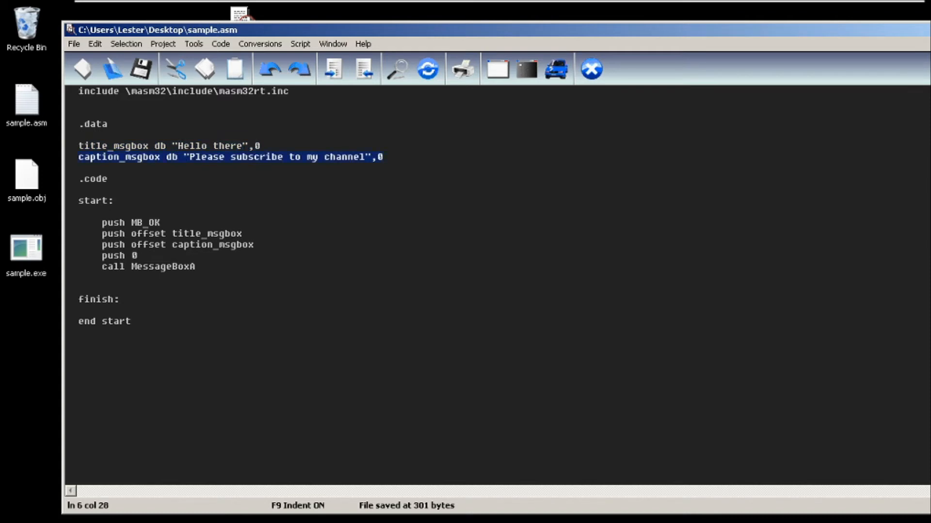
click(189, 157)
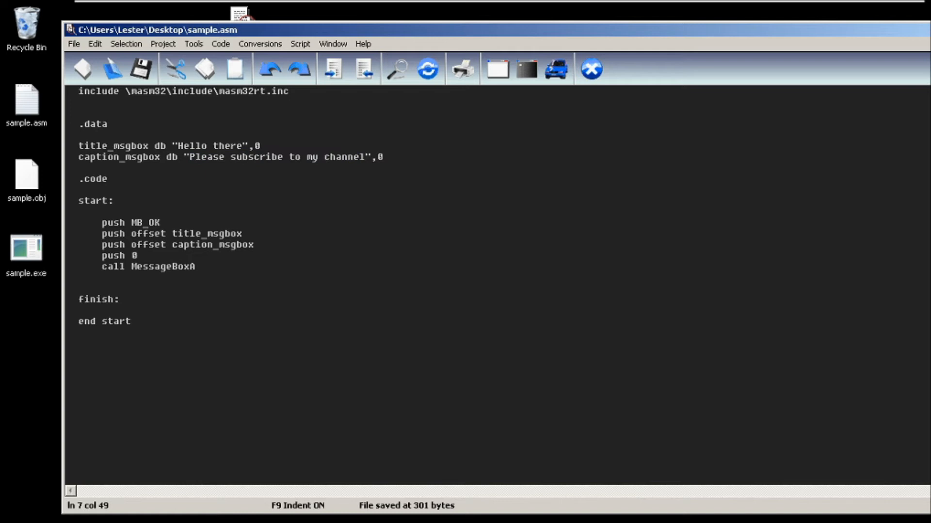
click(79, 211)
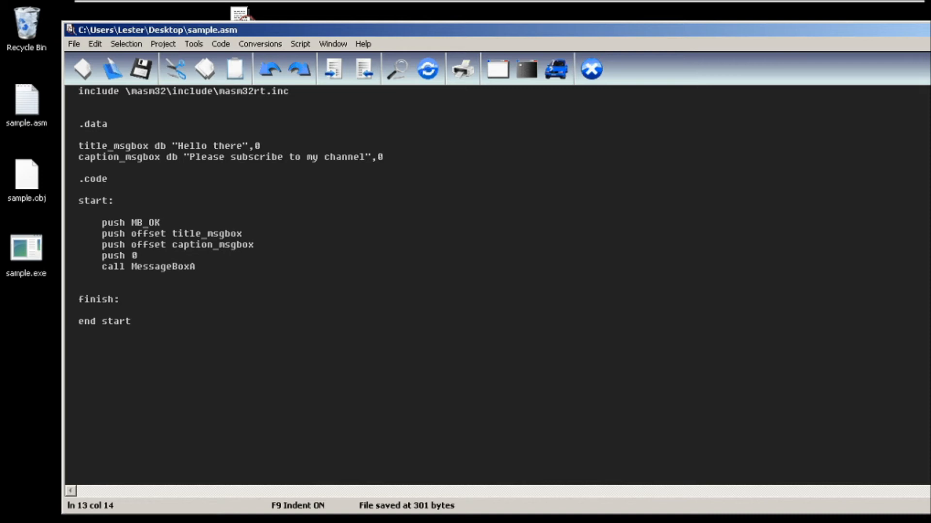
click(160, 223)
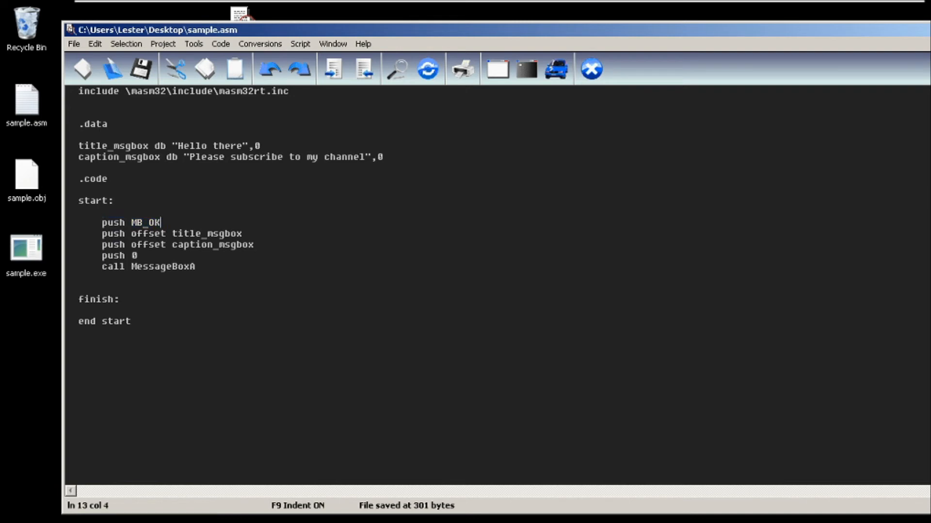
Highlight the call MessageBoxA instruction, then dismiss the Hello there message box with OK
double_click(145, 223)
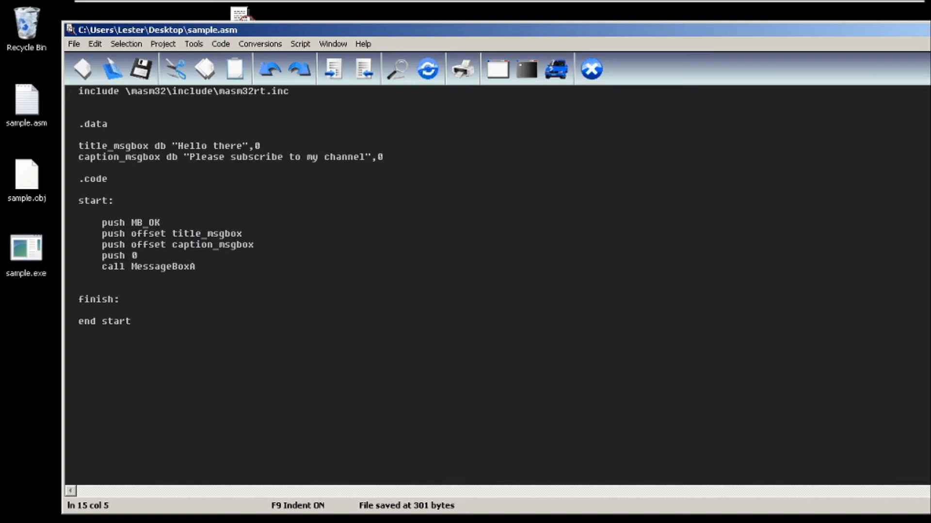
click(135, 256)
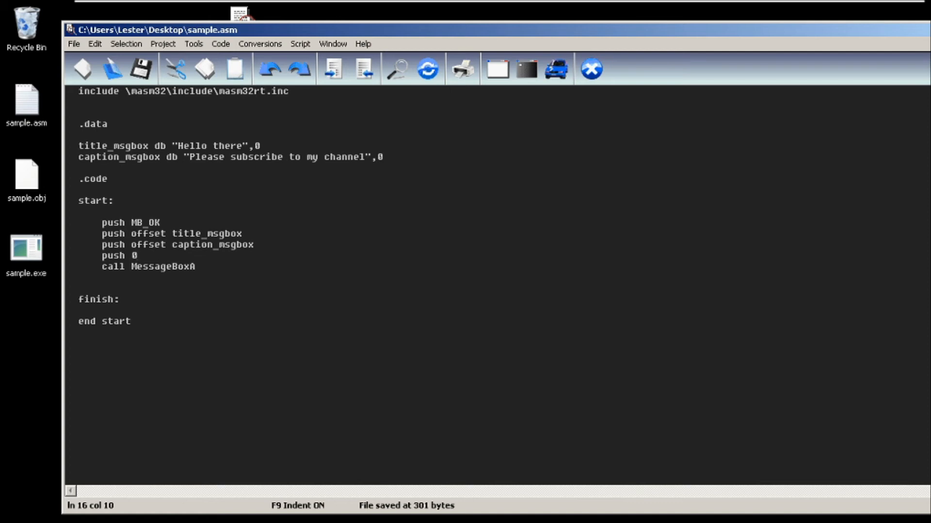
mouse_move(283, 325)
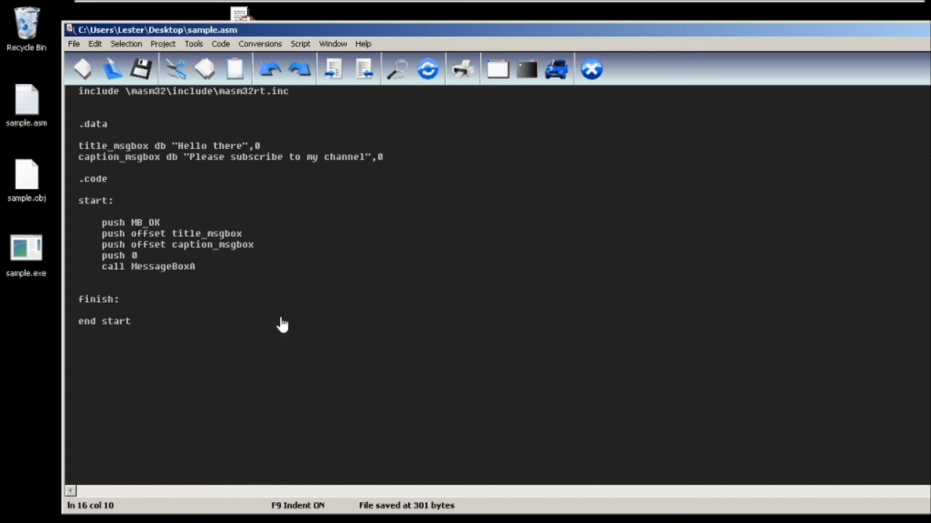
double_click(110, 255)
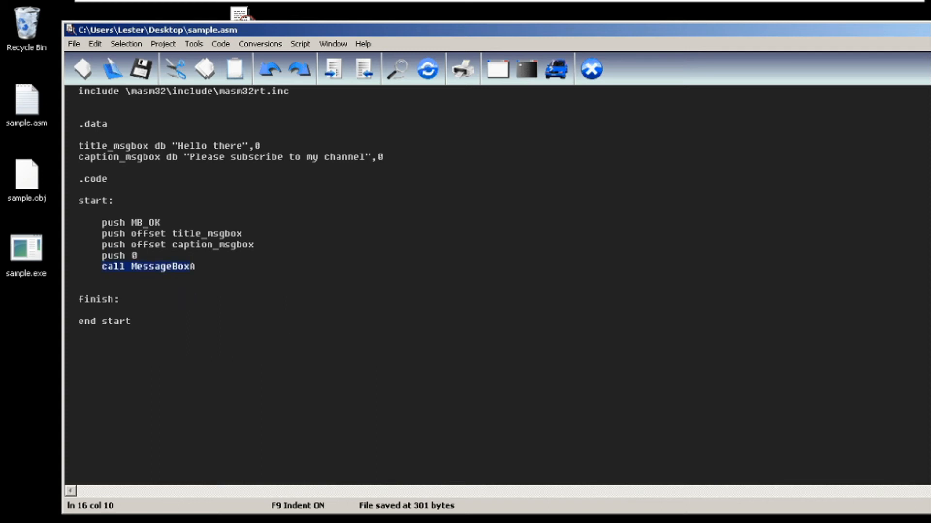
click(195, 266)
text(sample.exe)
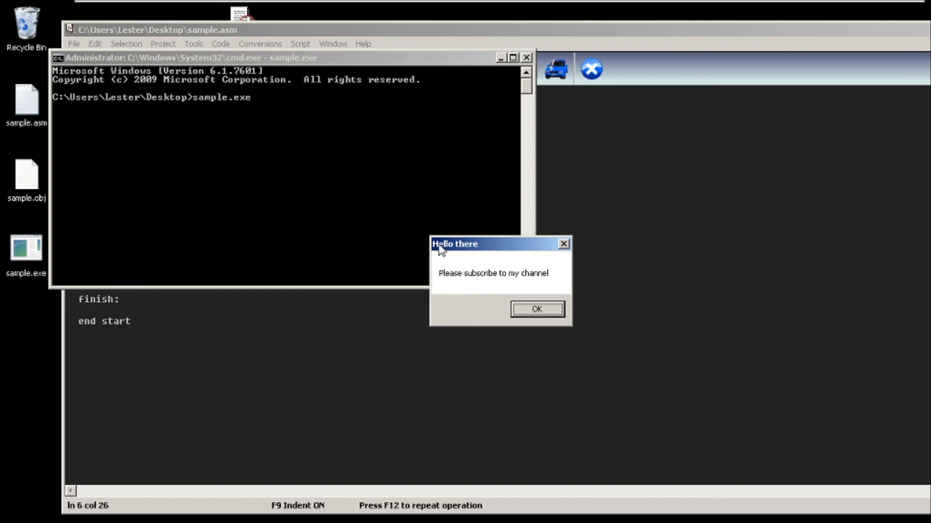
mouse_move(468, 254)
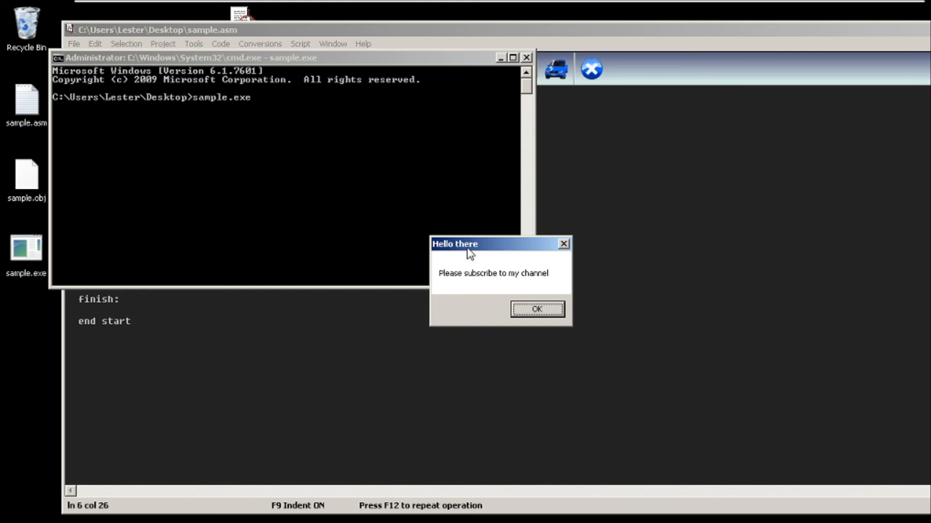
mouse_move(447, 286)
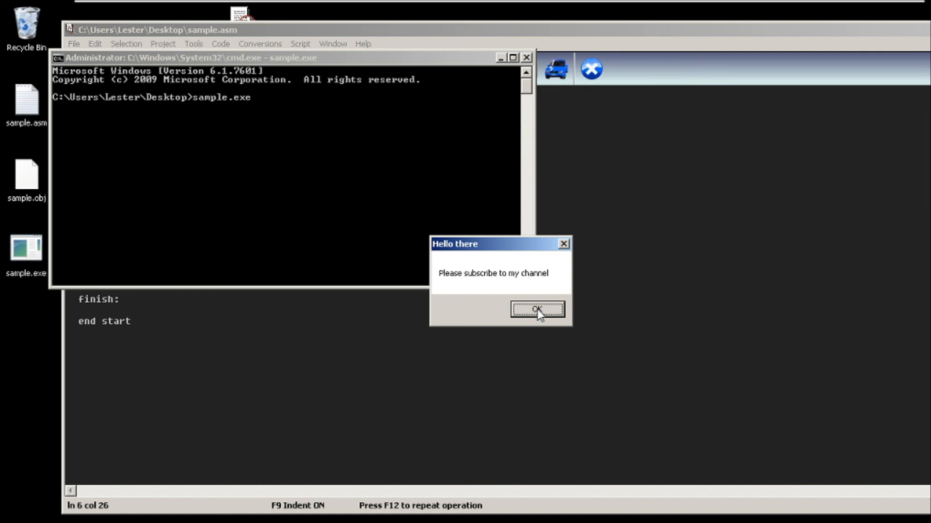
click(537, 309)
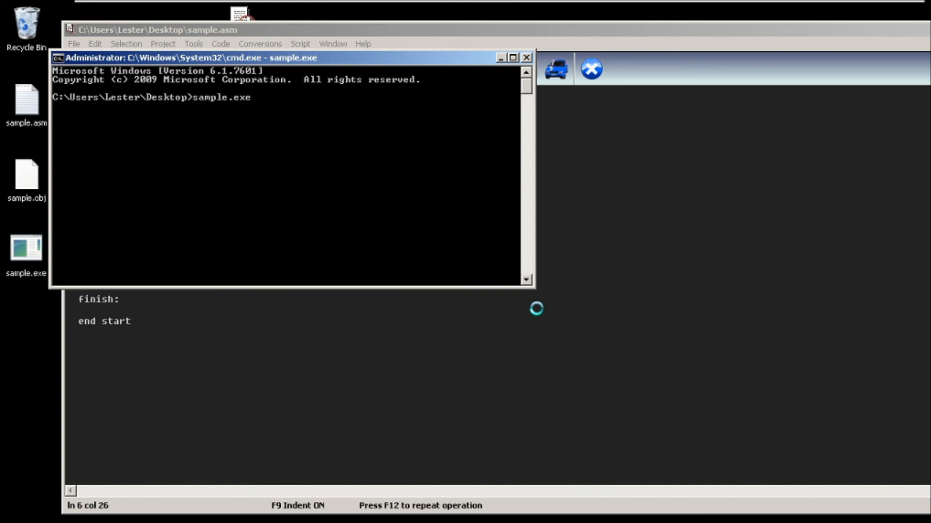